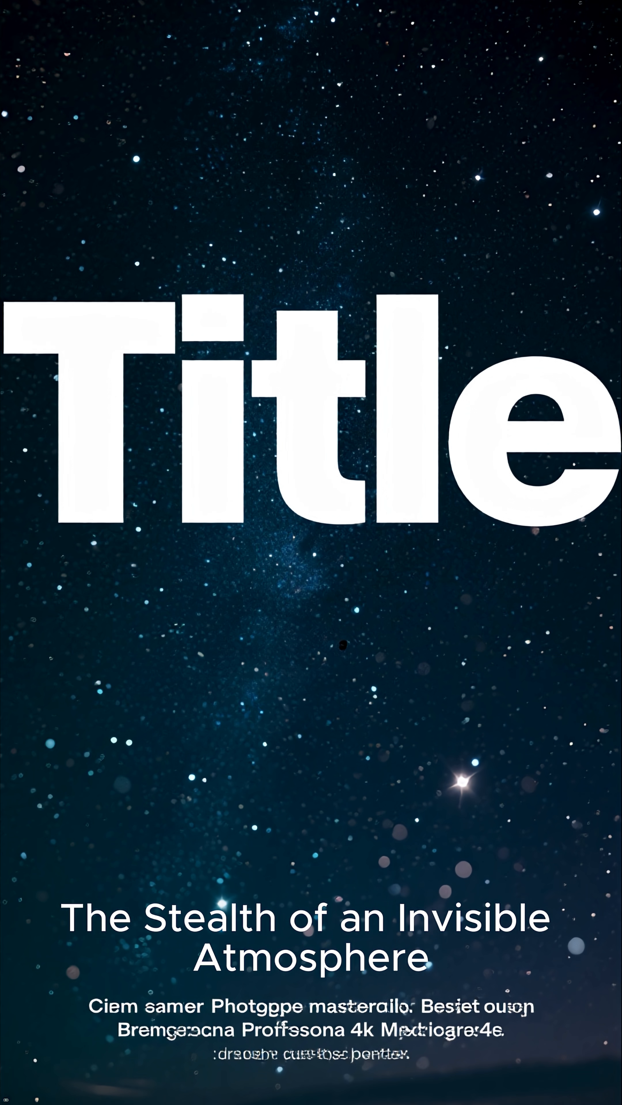
scroll("down", 3)
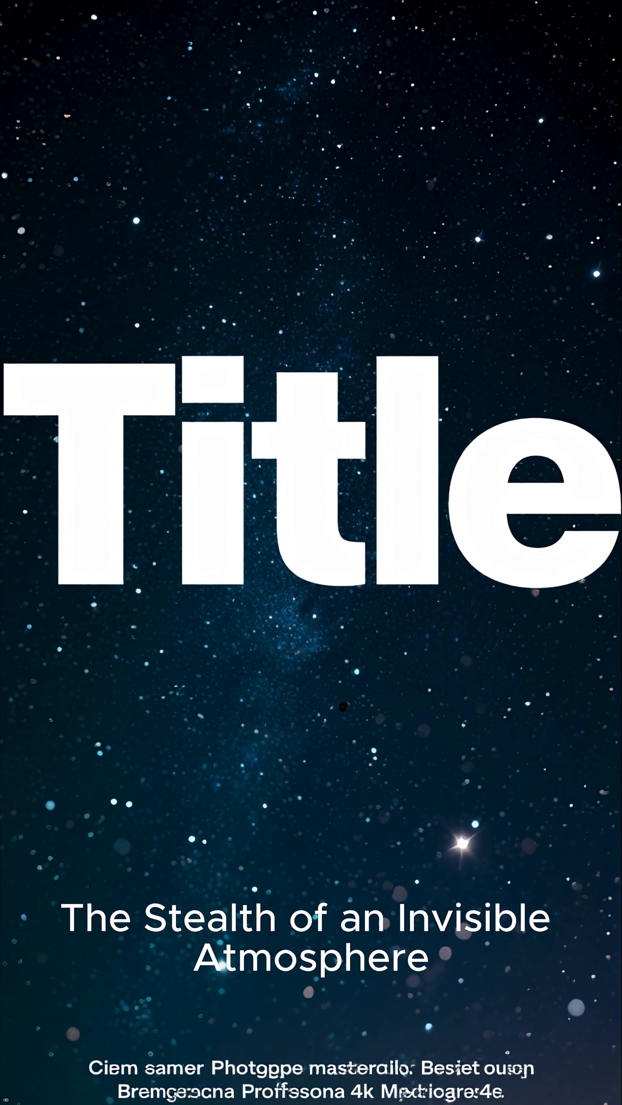